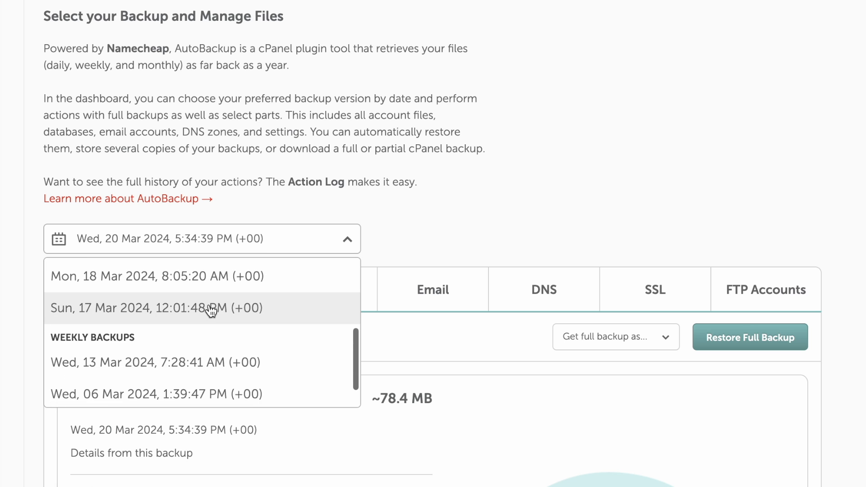
Review the Namecheap Shared Hosting course's expanded curriculum, then go to the university home page.
{"action": "scroll", "scroll_direction": "down", "scroll_amount": 3}
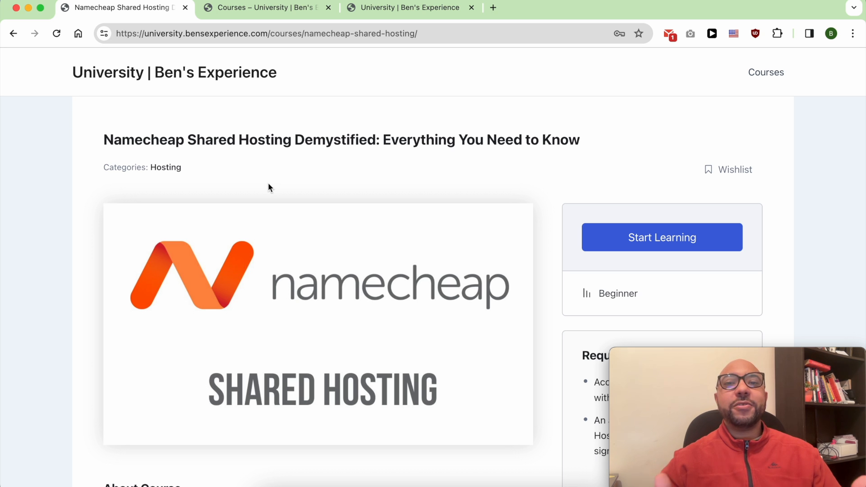
{"action": "scroll", "scroll_direction": "down", "scroll_amount": 3}
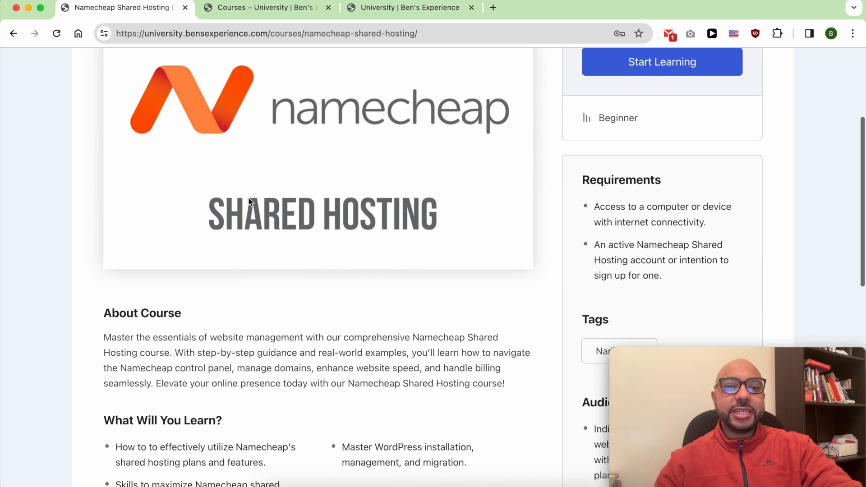
{"action": "scroll", "scroll_direction": "down", "scroll_amount": 3}
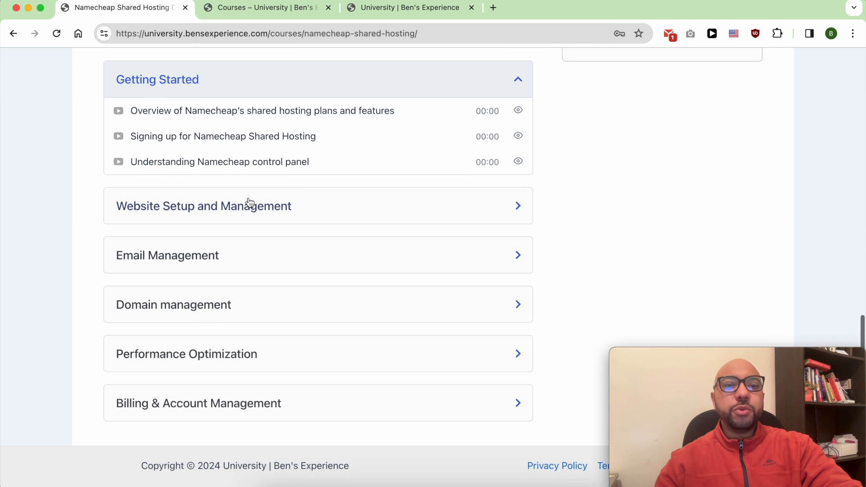
{"action": "mouse_move", "coordinate": [329, 136]}
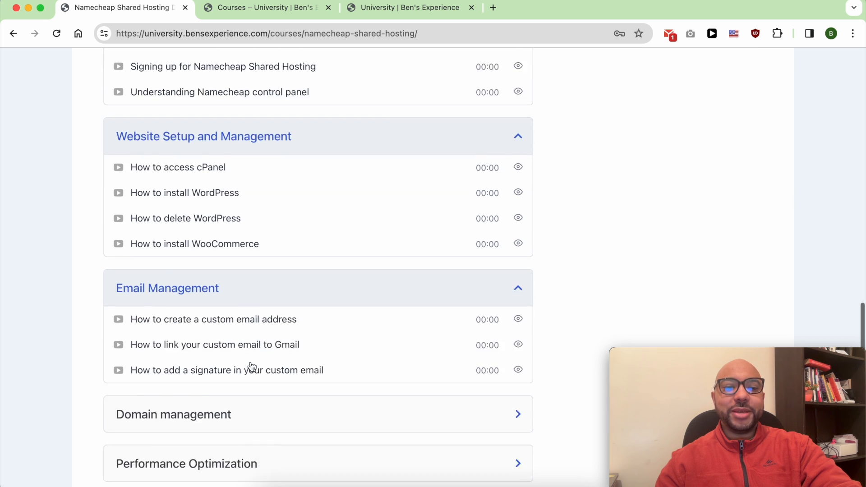
{"action": "scroll", "scroll_direction": "down", "scroll_amount": 3}
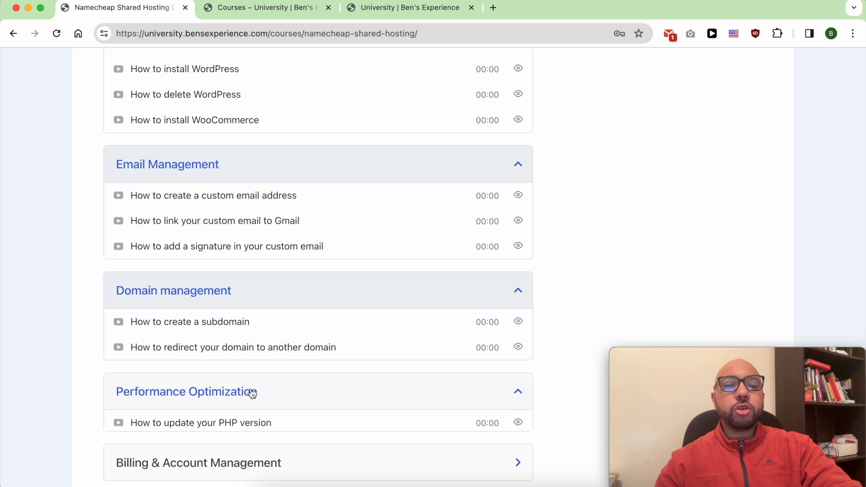
{"action": "scroll", "scroll_direction": "down", "scroll_amount": 3}
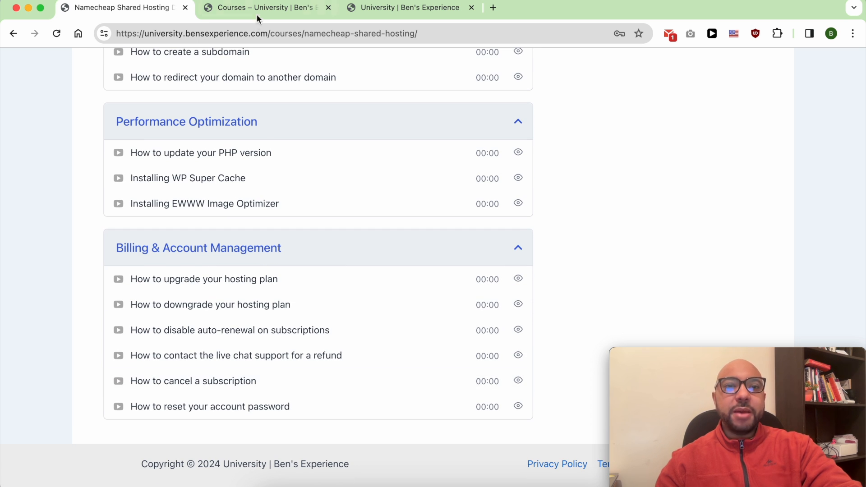
{"action": "left_click", "coordinate": [263, 7]}
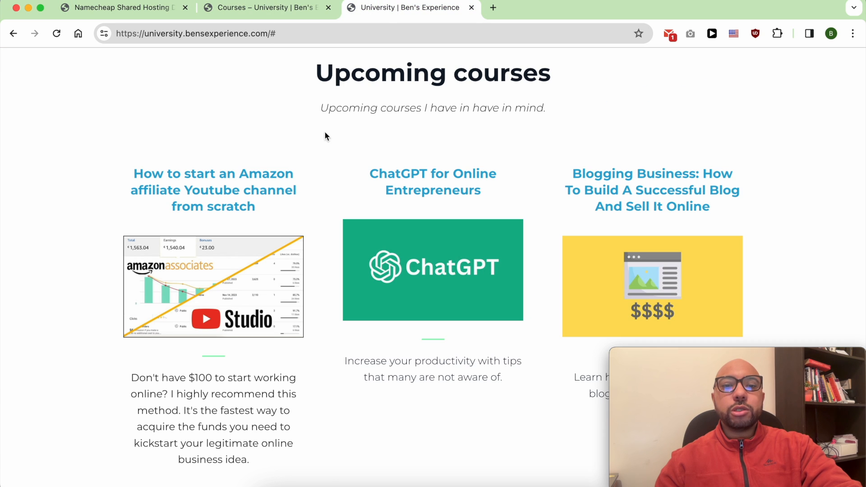
{"action": "mouse_move", "coordinate": [614, 215]}
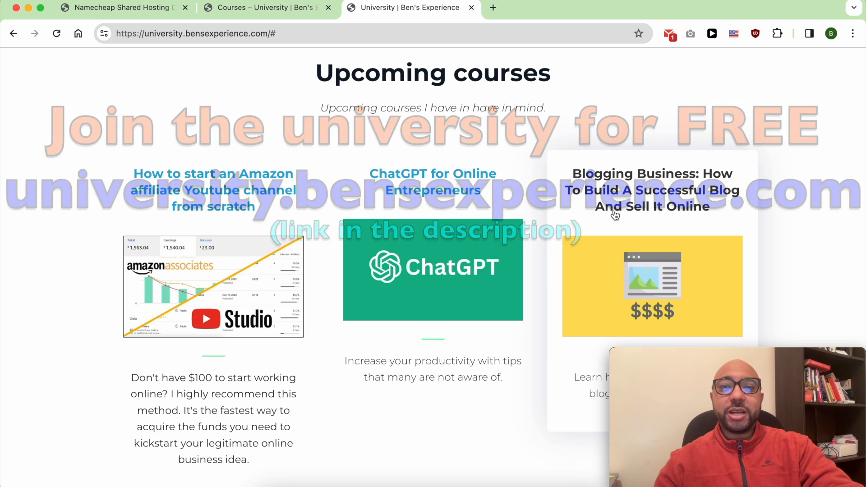
Open cPanel's AutoBackup tool from the Namecheap hosting account and list the backup dates.
{"action": "left_click", "coordinate": [118, 7]}
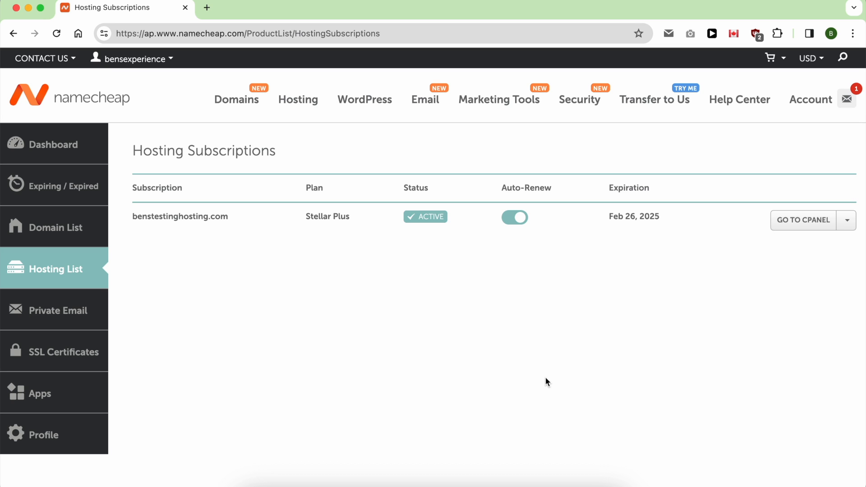
{"action": "mouse_move", "coordinate": [675, 311]}
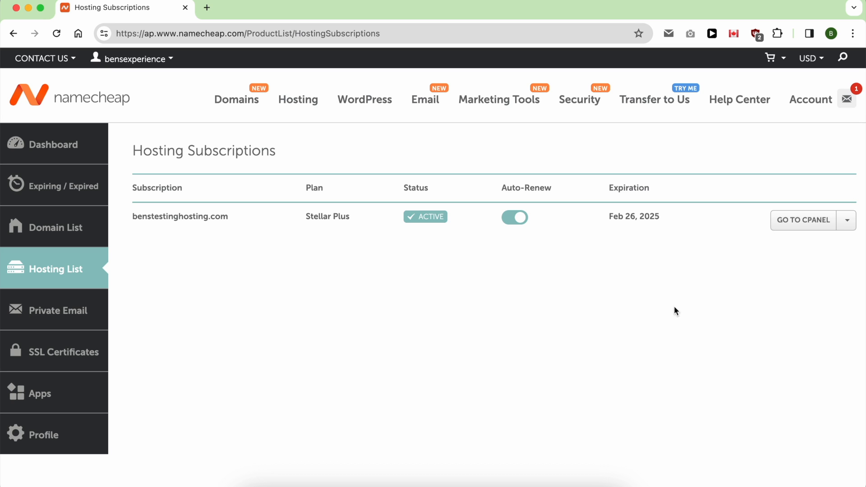
{"action": "left_click", "coordinate": [802, 219]}
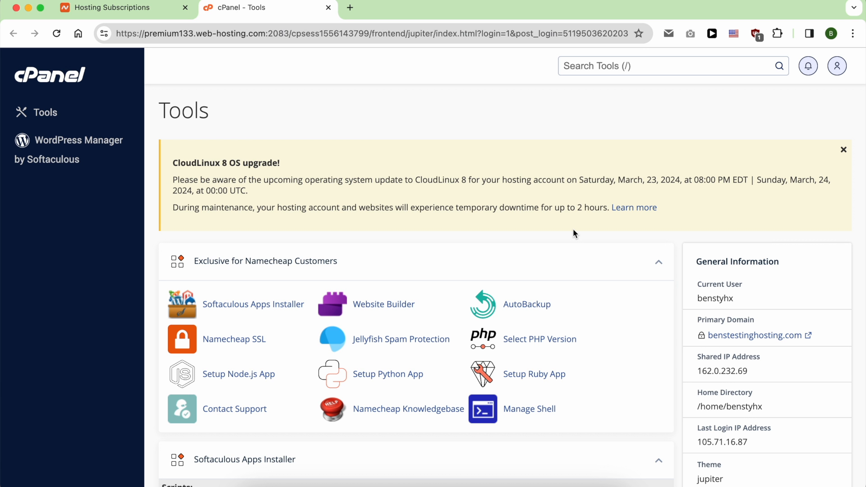
{"action": "left_click", "coordinate": [526, 304]}
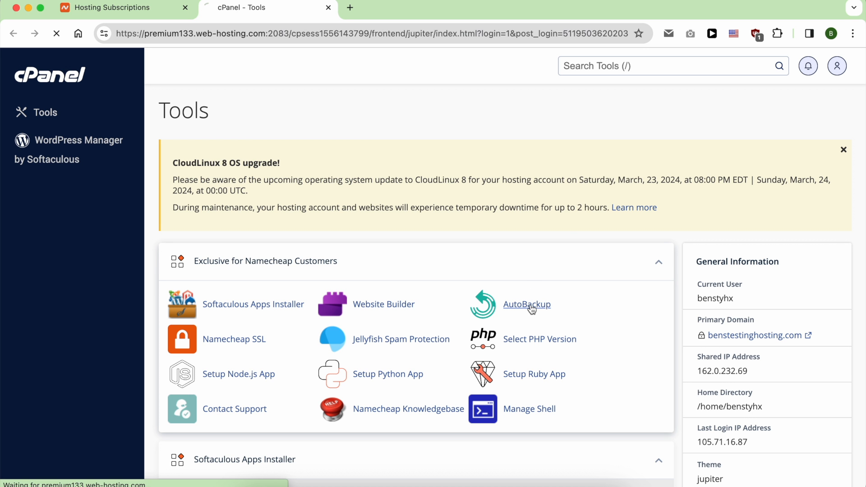
{"action": "left_click", "coordinate": [526, 305]}
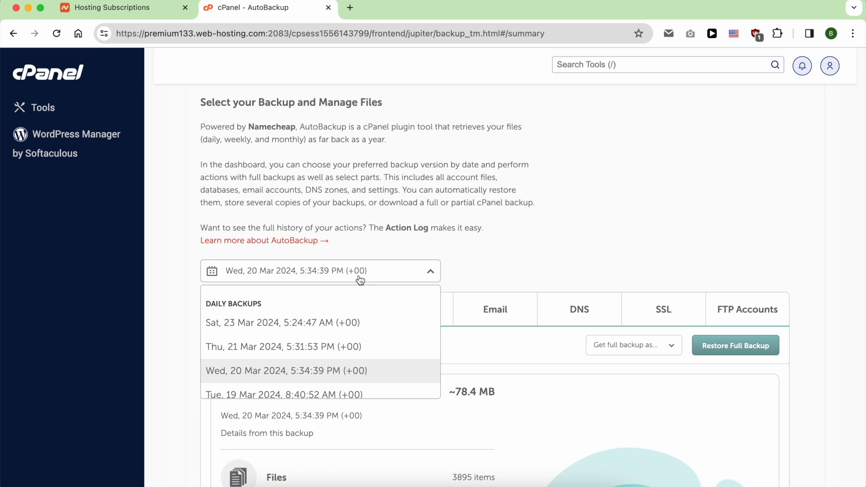
Load the 06 Mar 2024 weekly backup and review its summary: ~1.7 MB, 97 files.
{"action": "scroll", "scroll_direction": "down", "scroll_amount": 3}
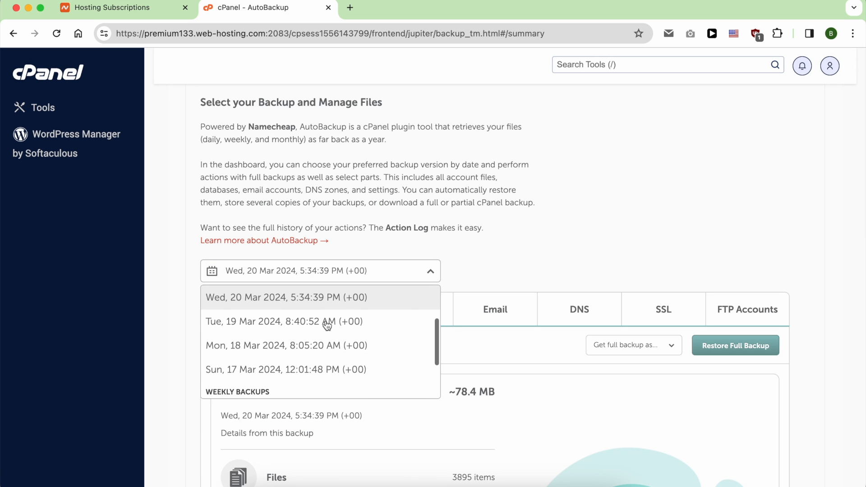
{"action": "scroll", "scroll_direction": "down", "scroll_amount": 3}
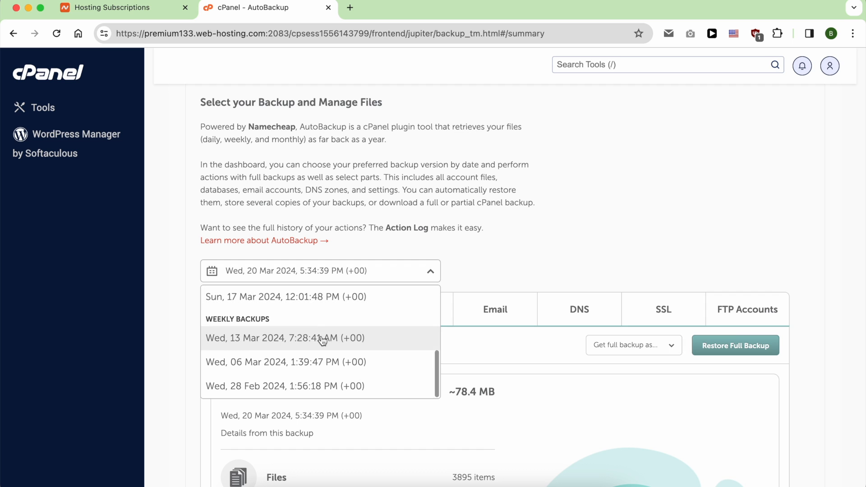
{"action": "mouse_move", "coordinate": [239, 345]}
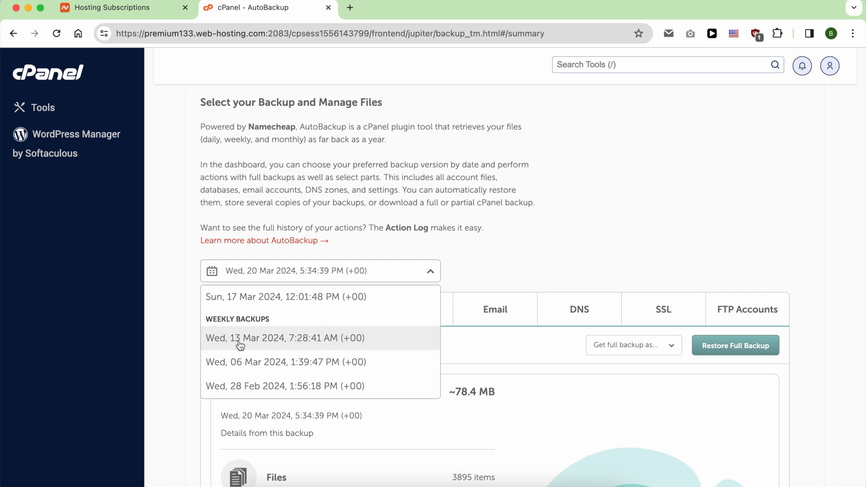
{"action": "left_click", "coordinate": [285, 361]}
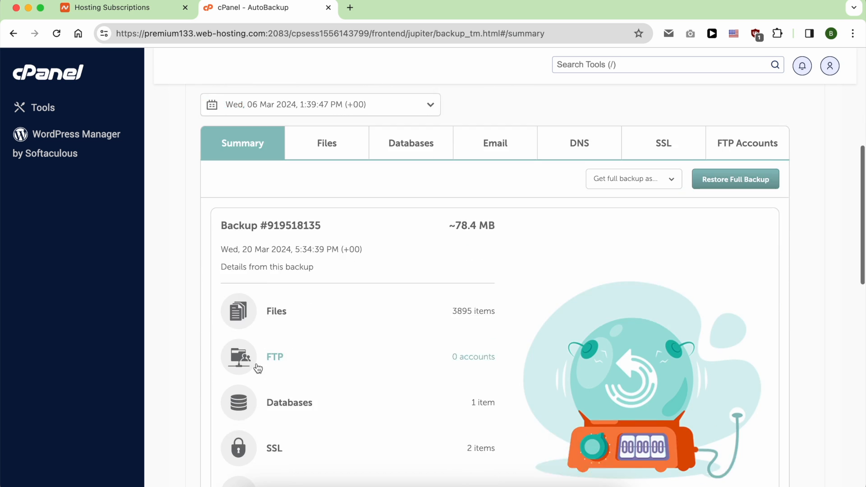
{"action": "scroll", "scroll_direction": "down", "scroll_amount": 3}
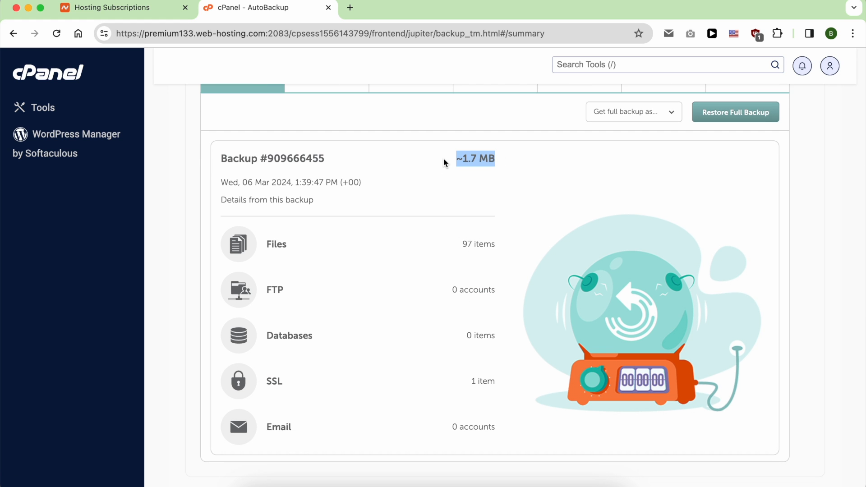
{"action": "mouse_move", "coordinate": [477, 247]}
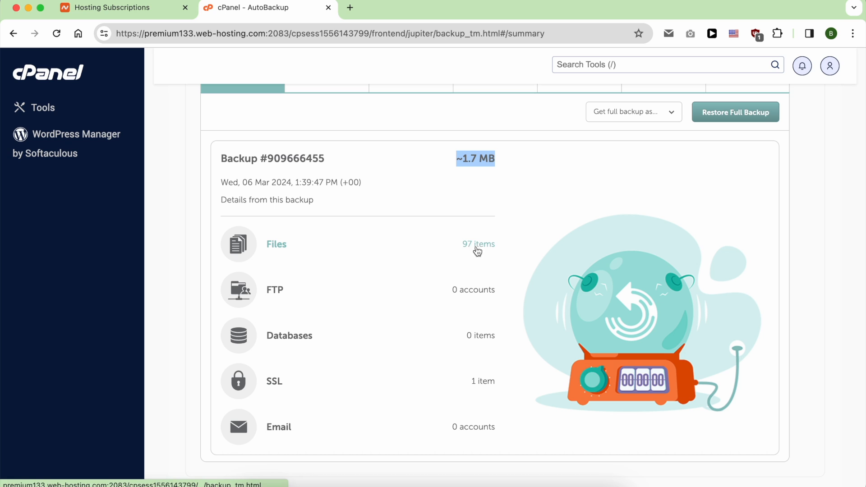
{"action": "mouse_move", "coordinate": [474, 311]}
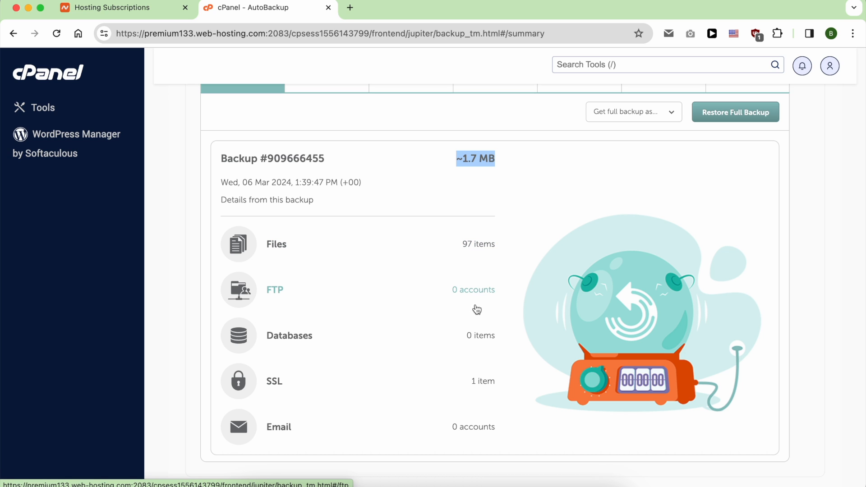
{"action": "mouse_move", "coordinate": [447, 394]}
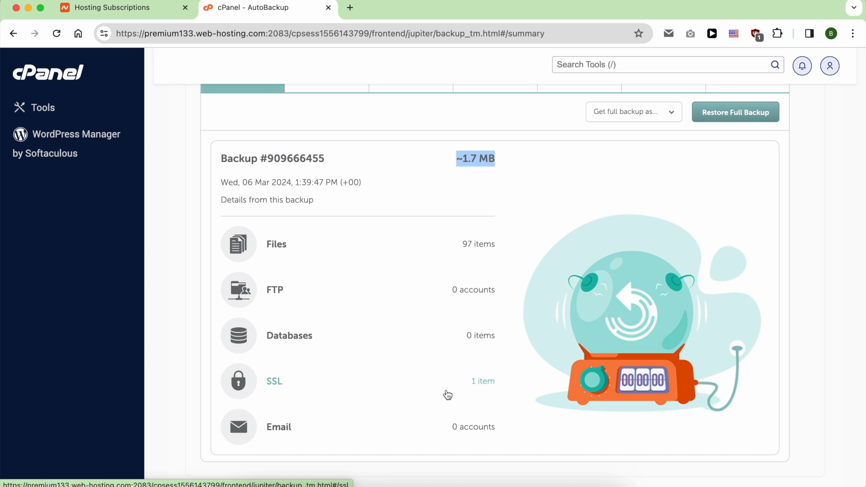
{"action": "mouse_move", "coordinate": [438, 430]}
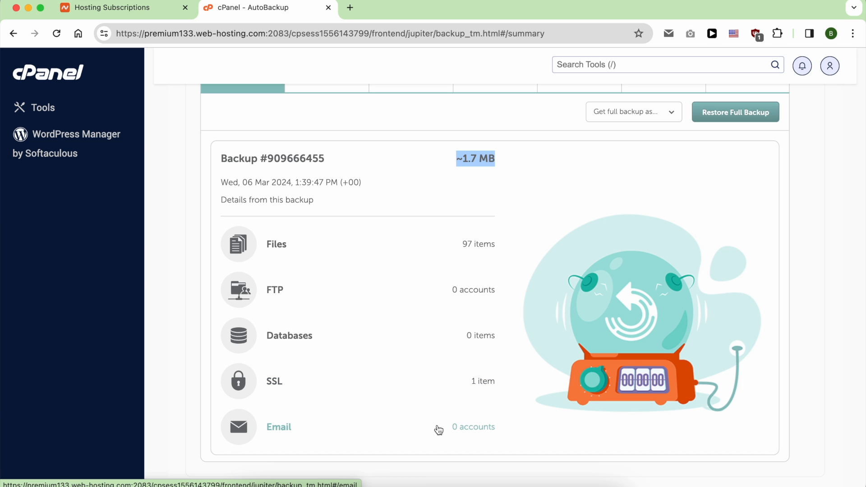
{"action": "scroll", "scroll_direction": "up", "scroll_amount": 3}
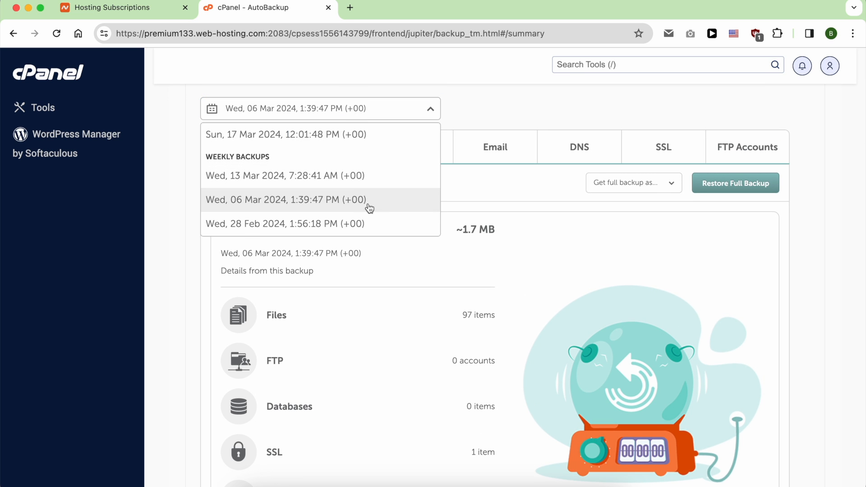
Start a full restore of the 06 Mar 2024 backup with basic overwriting and status email.
{"action": "left_click", "coordinate": [285, 200]}
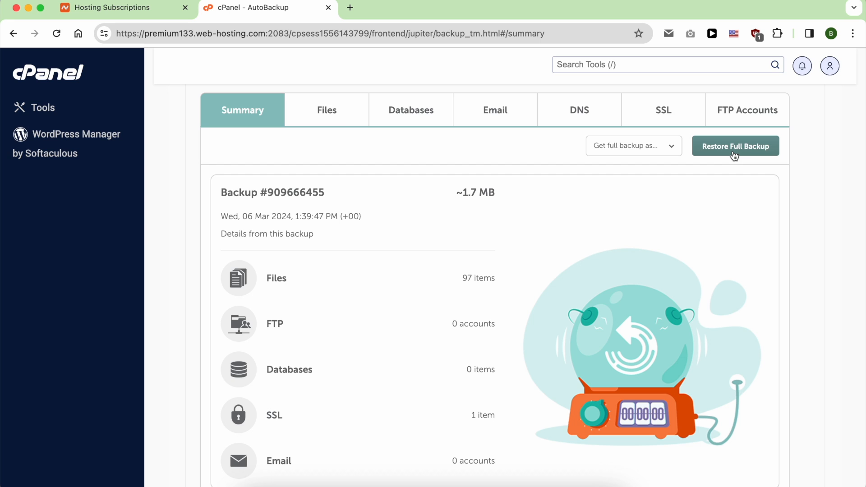
{"action": "left_click", "coordinate": [735, 146]}
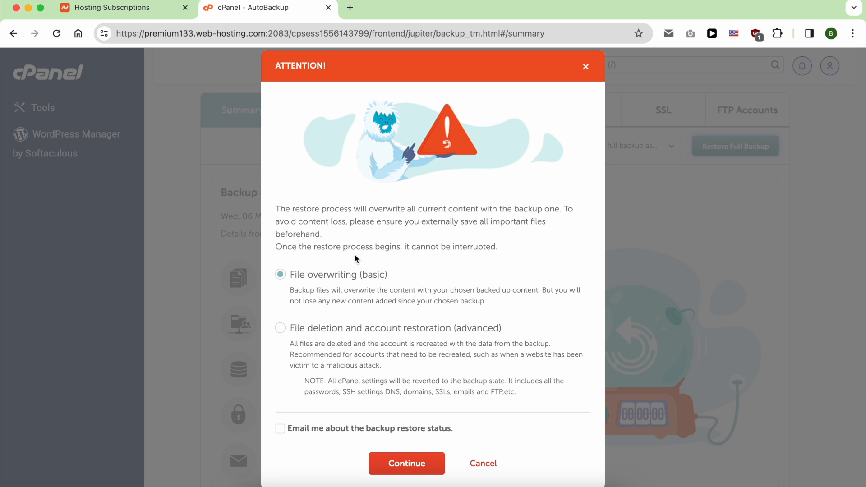
{"action": "left_click", "coordinate": [280, 429]}
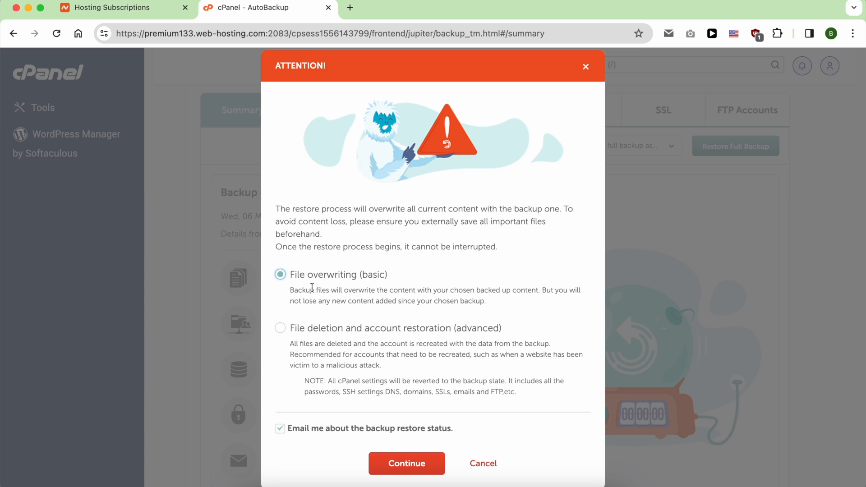
{"action": "mouse_move", "coordinate": [414, 292]}
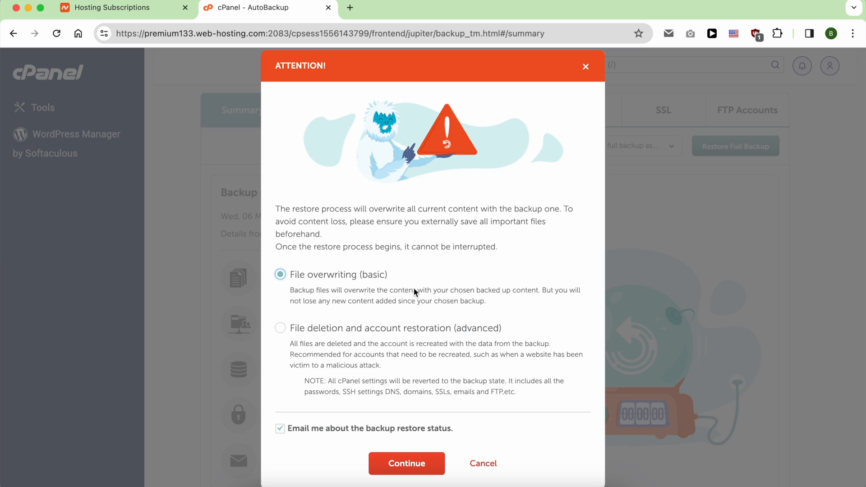
{"action": "mouse_move", "coordinate": [352, 285]}
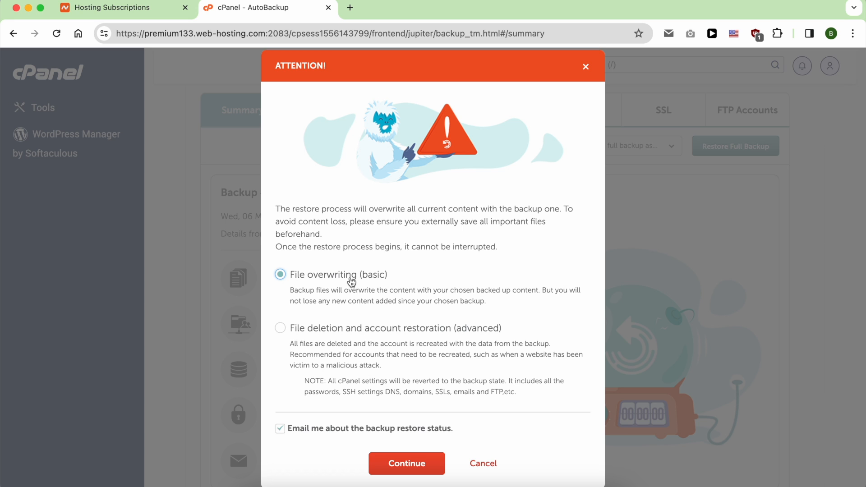
{"action": "mouse_move", "coordinate": [349, 291]}
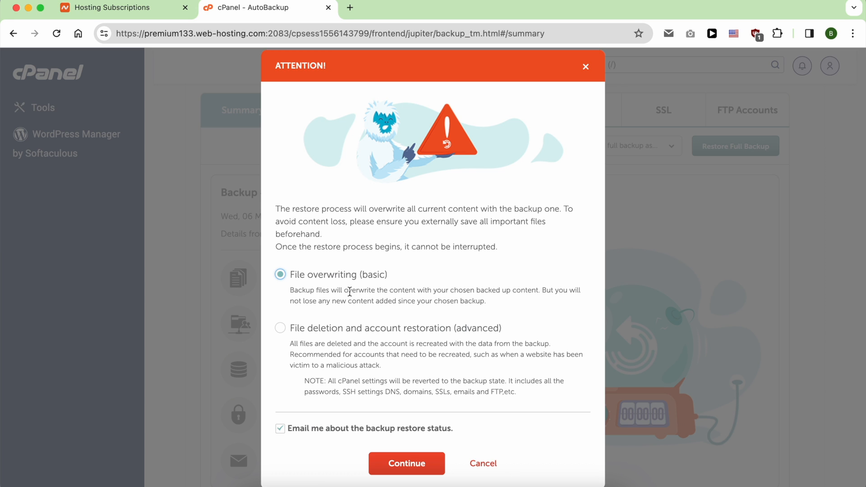
{"action": "mouse_move", "coordinate": [438, 289]}
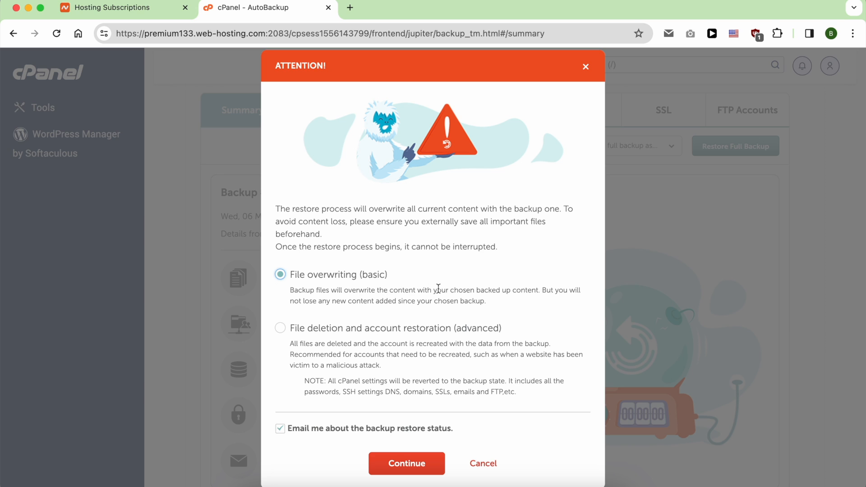
{"action": "mouse_move", "coordinate": [525, 290]}
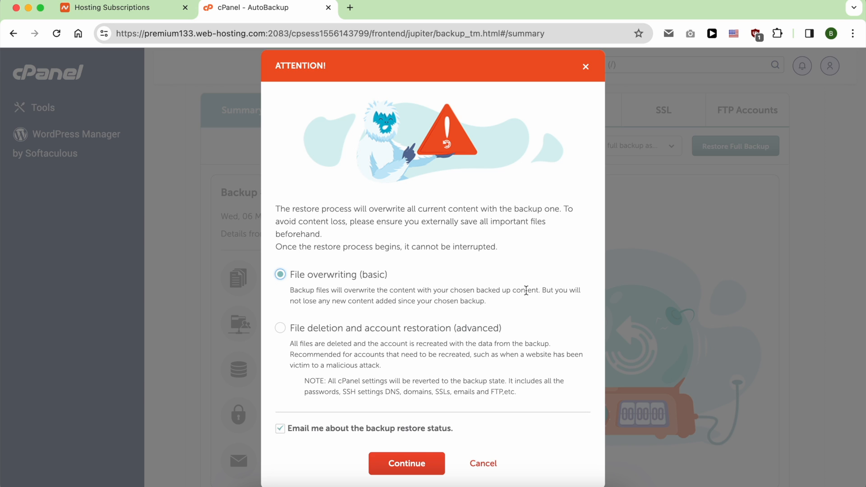
{"action": "mouse_move", "coordinate": [415, 467]}
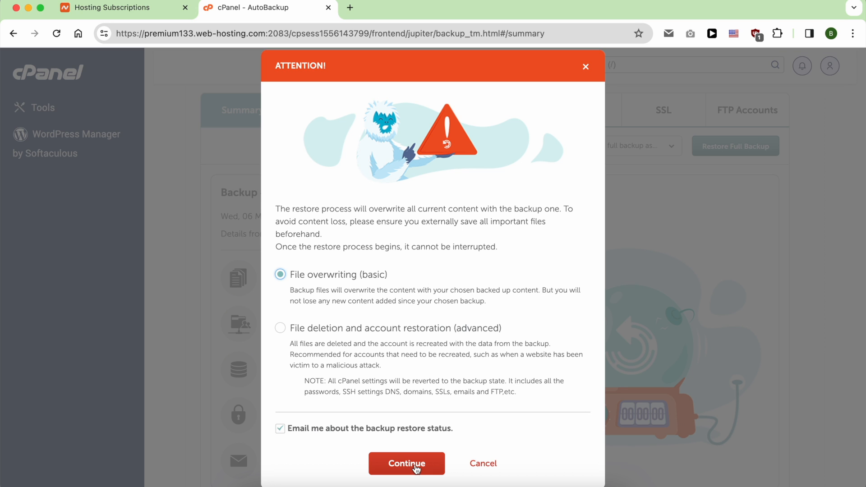
Confirm the restore of the 06 Mar 2024 backup and view its task in the Actions Log.
{"action": "left_click", "coordinate": [406, 463]}
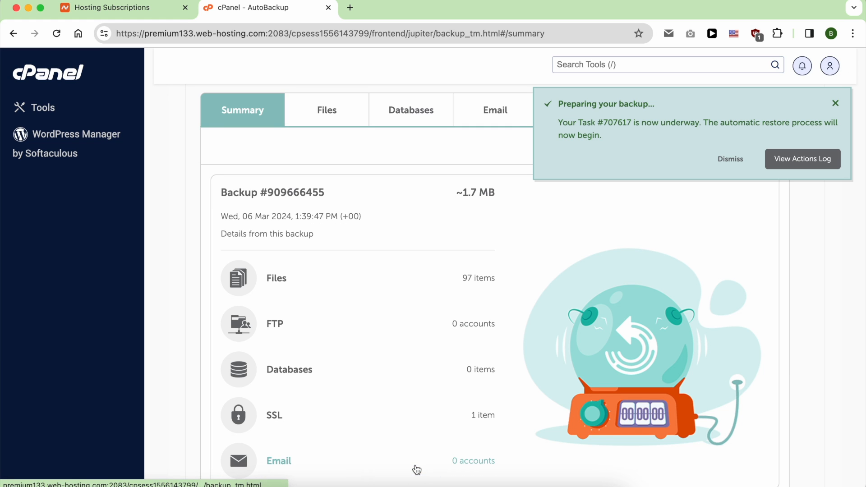
{"action": "mouse_move", "coordinate": [589, 163]}
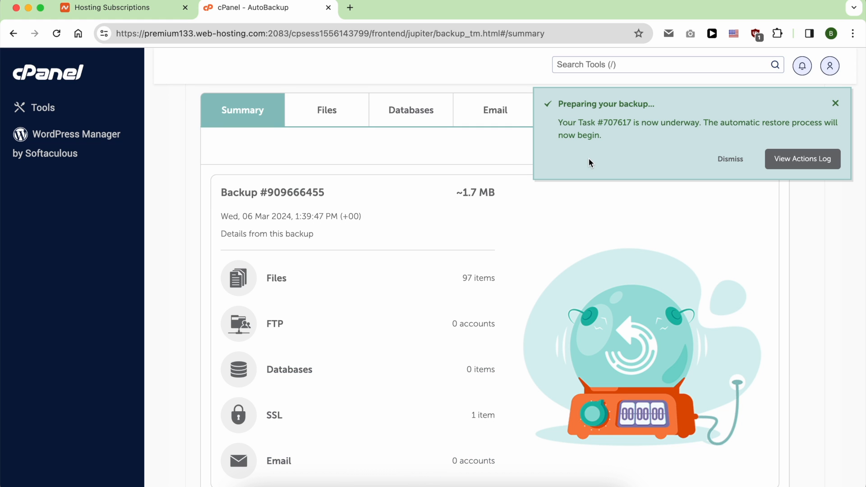
{"action": "mouse_move", "coordinate": [605, 155]}
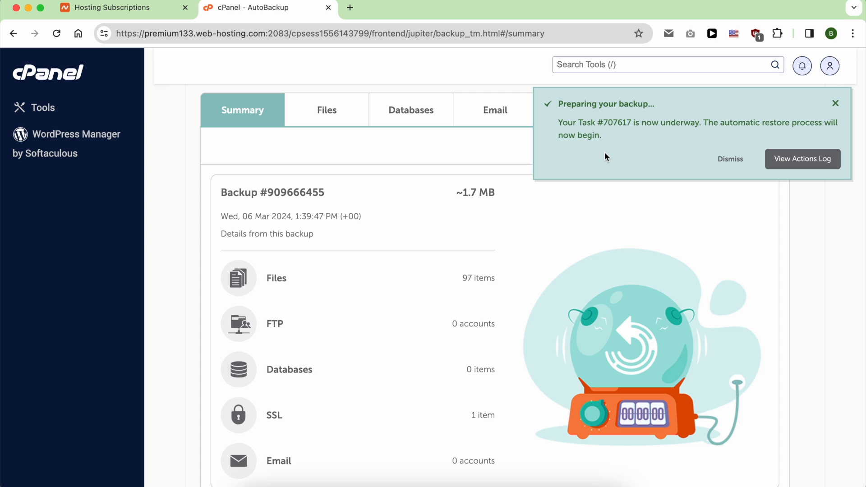
{"action": "mouse_move", "coordinate": [806, 169]}
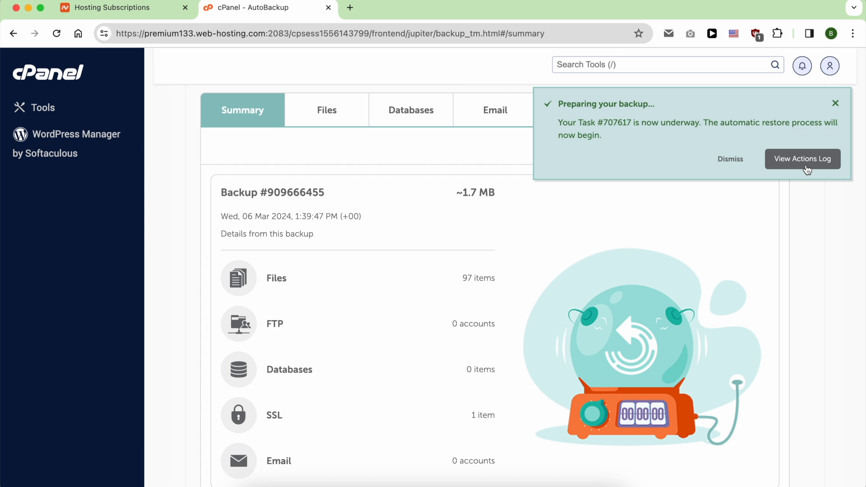
{"action": "left_click", "coordinate": [801, 159]}
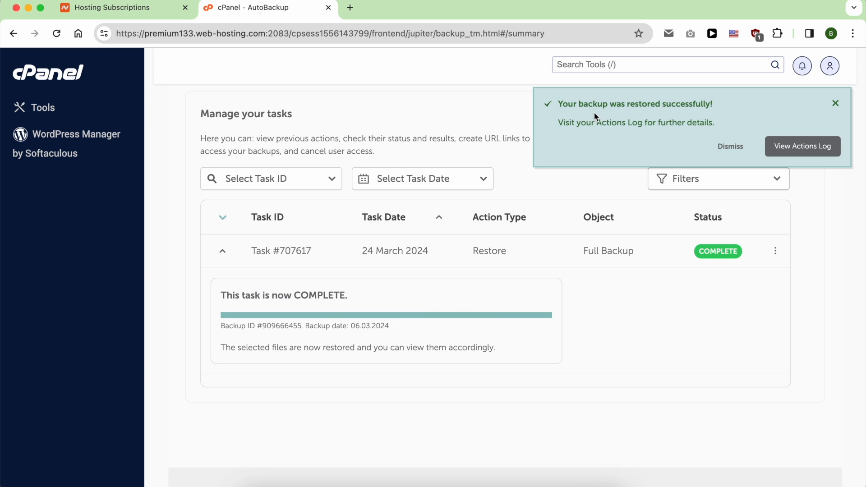
{"action": "mouse_move", "coordinate": [726, 114]}
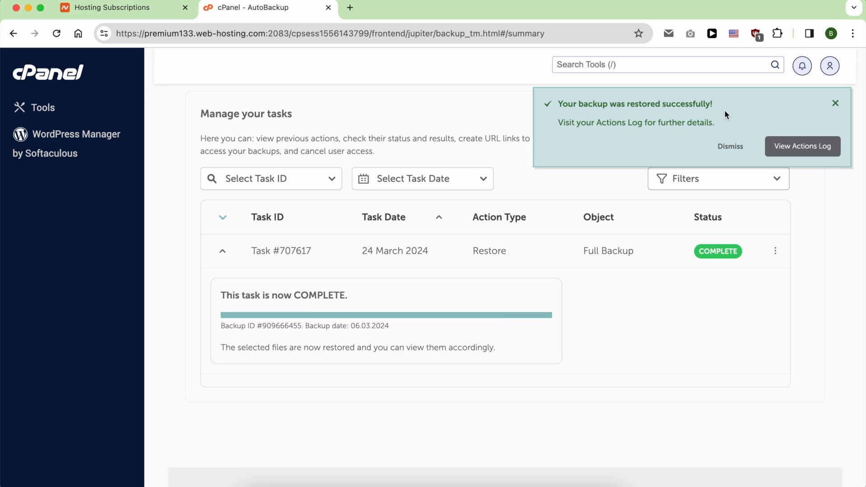